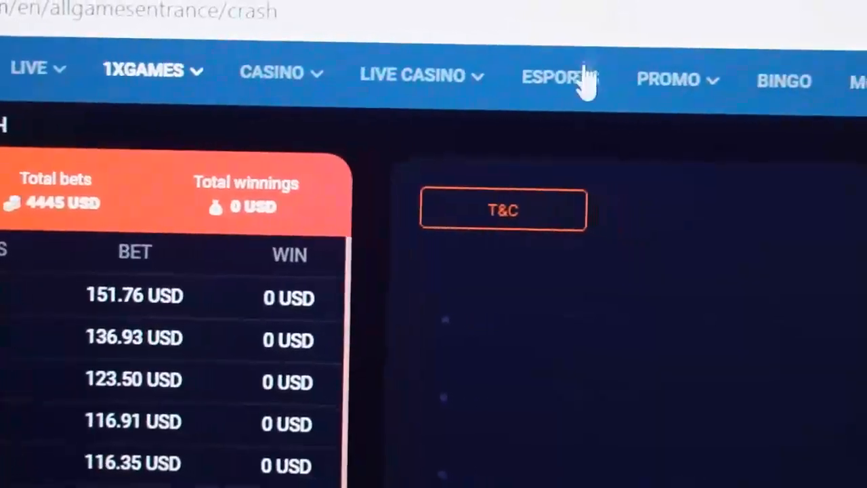
- Reveal the Live Casino provider list (Evolution, TVBET, LuckyStreak) over the Crash game page
{"action": "left_click", "coordinate": [412, 74]}
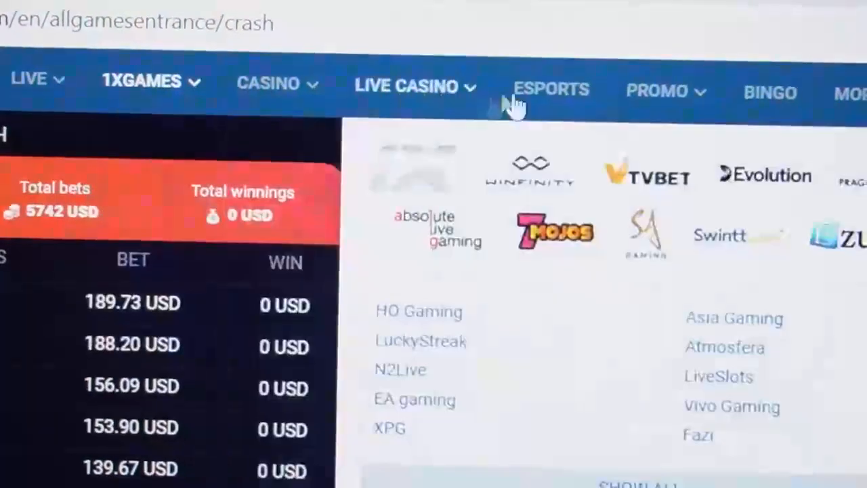